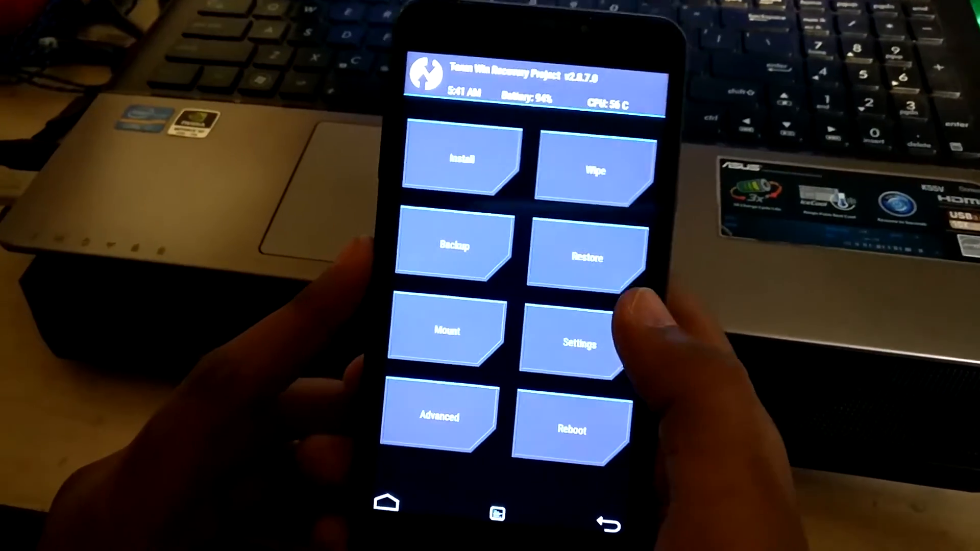
- Advanced-wipe the Dalvik Cache, System and Data partitions and return to the main menu
click(453, 244)
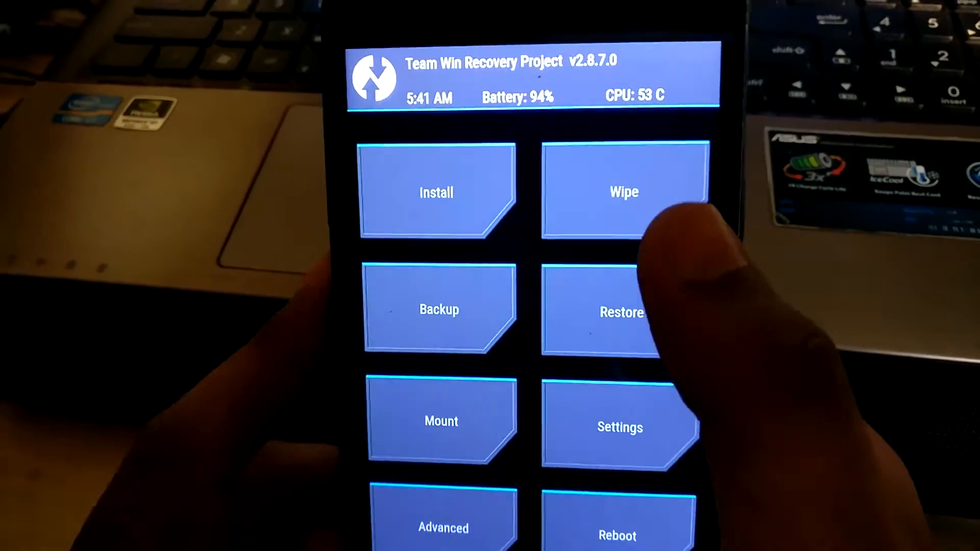
click(624, 192)
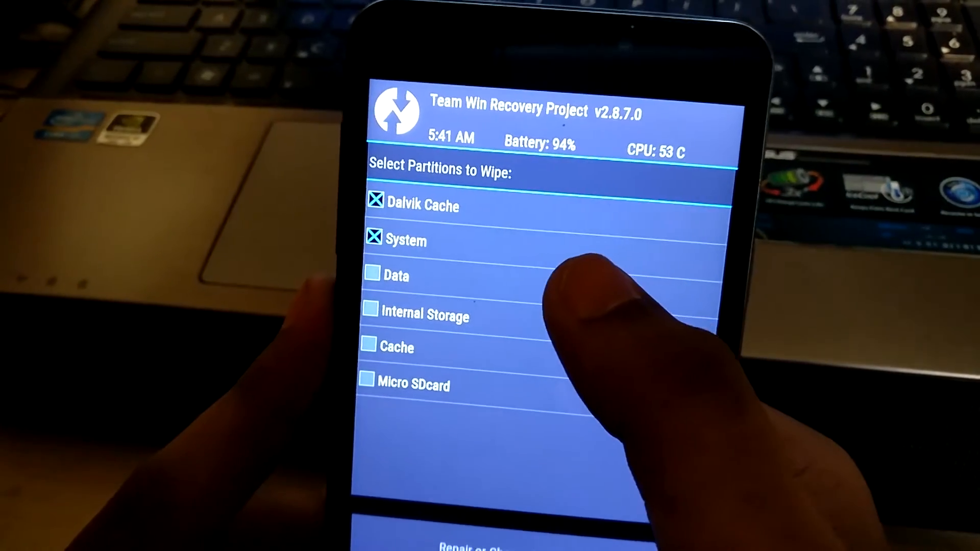
click(374, 276)
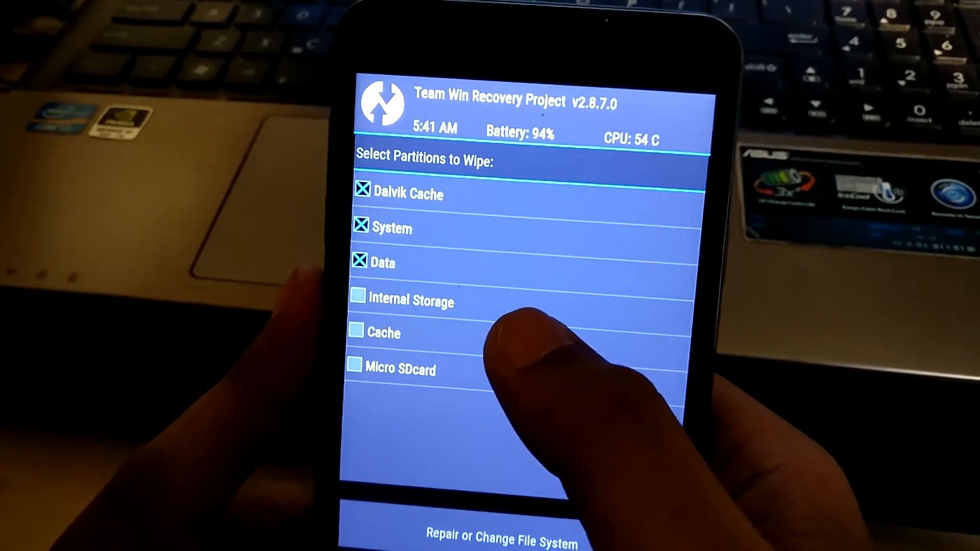
click(356, 332)
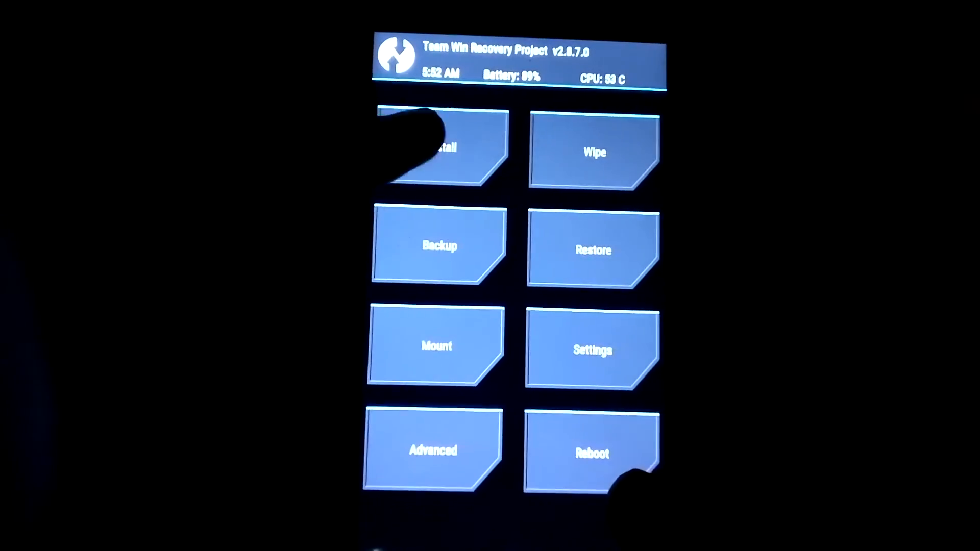
- Select the CM14 ROM and Open GApps zips from the MicroSD card and flash them
click(438, 151)
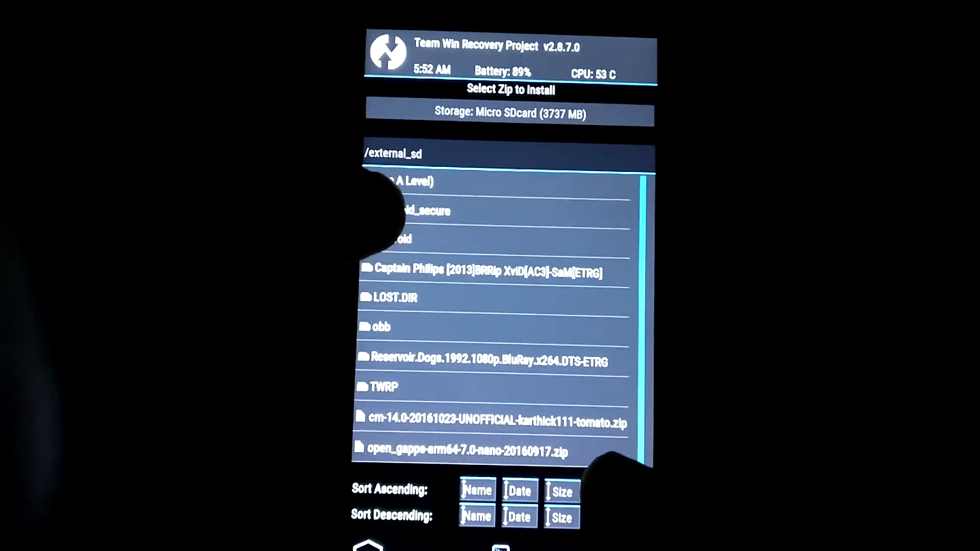
click(457, 450)
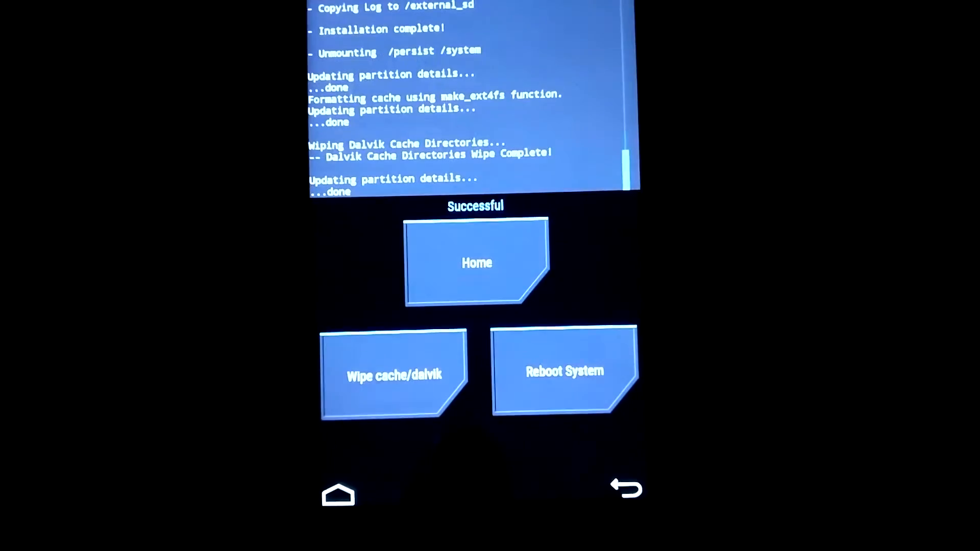
- Reboot into the flashed system until the YU boot logo appears
click(565, 371)
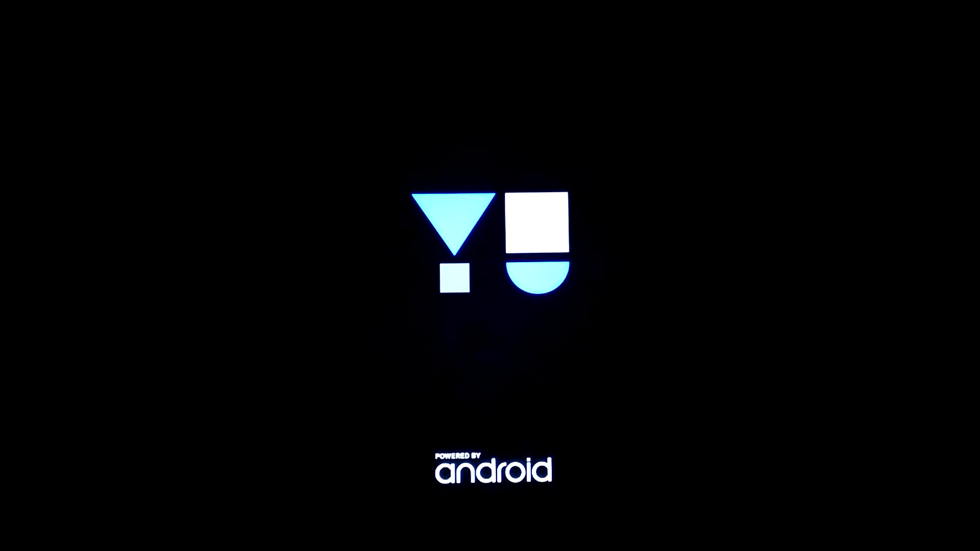